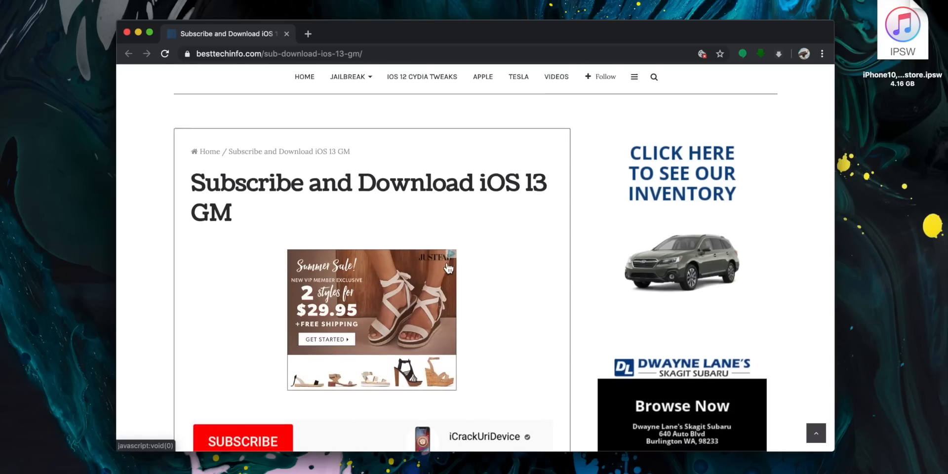
Step: Open the iPhone X iOS 13 GM download link from the article's device list
scroll("down", 3)
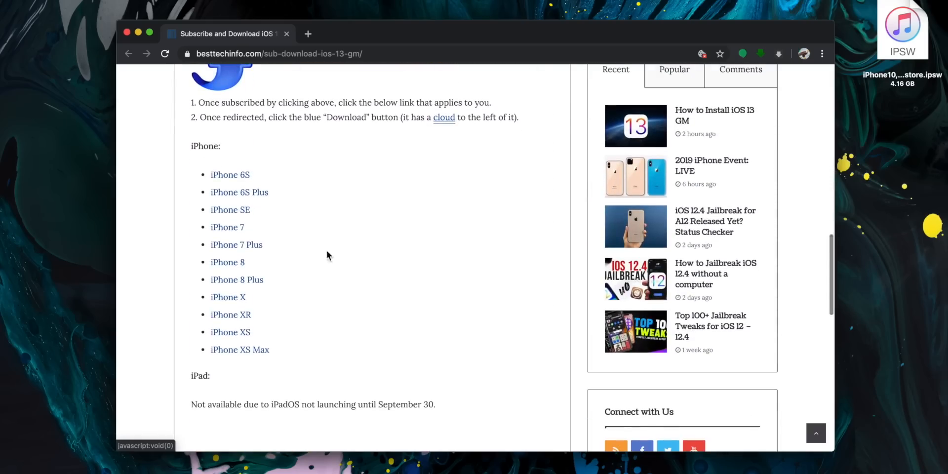
mouse_move(230, 175)
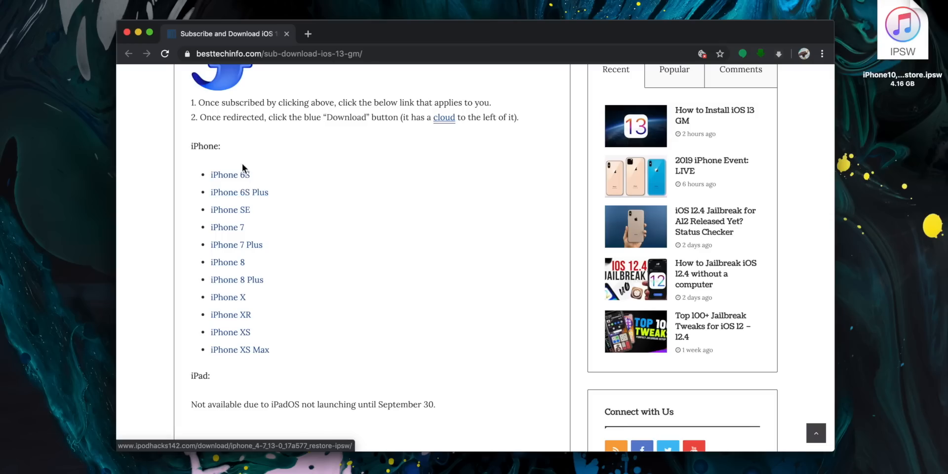
mouse_move(230, 175)
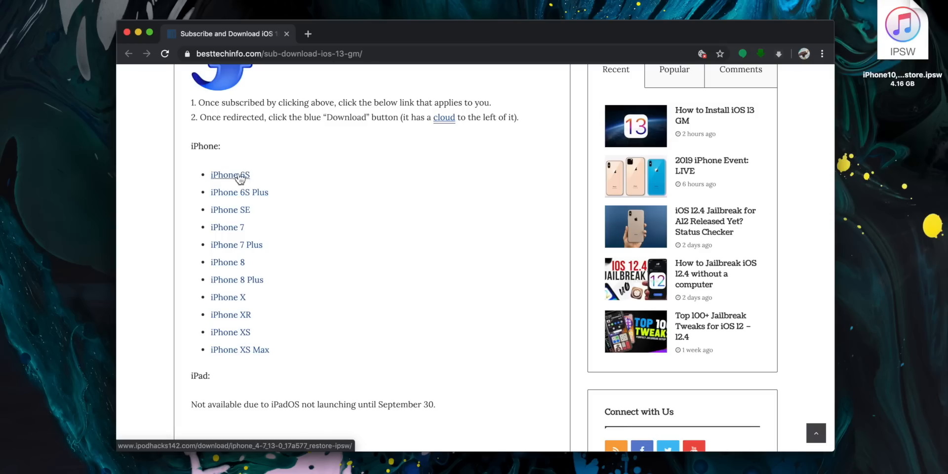
mouse_move(228, 298)
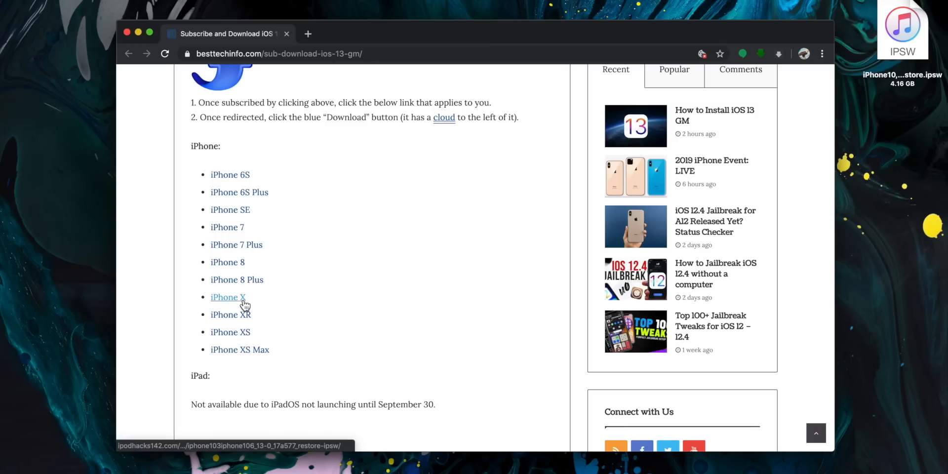
left_click(228, 297)
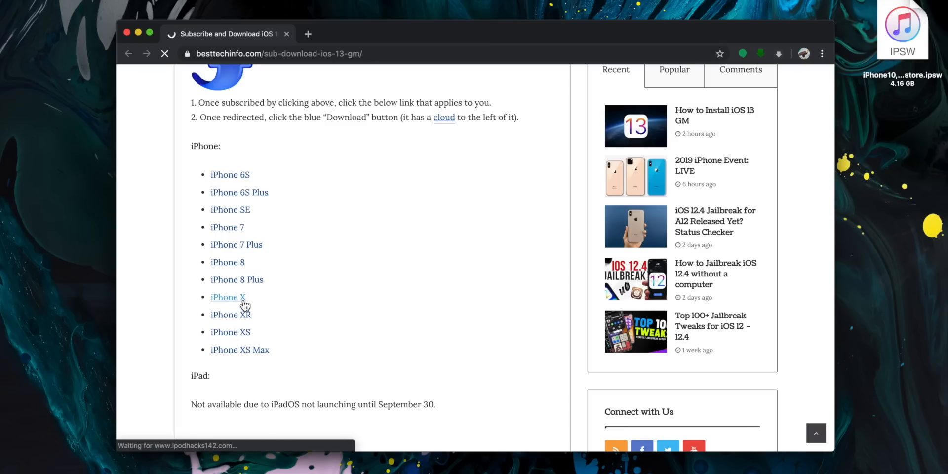
left_click(227, 297)
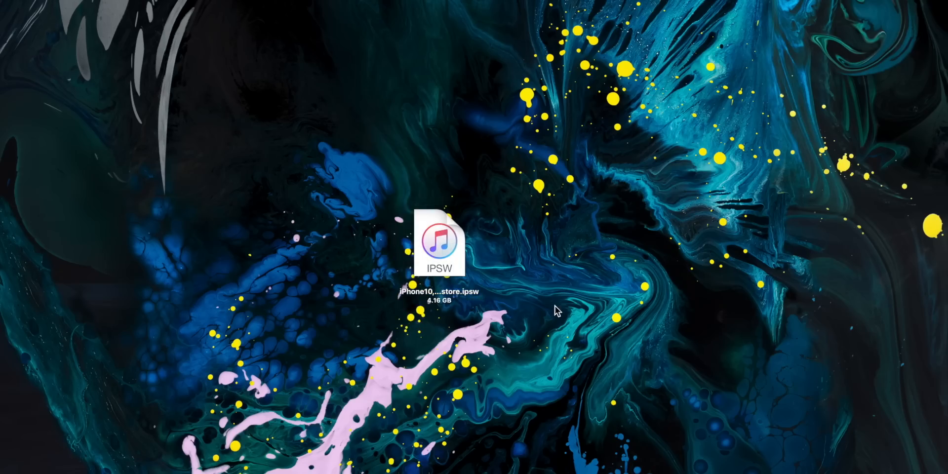
double_click(439, 241)
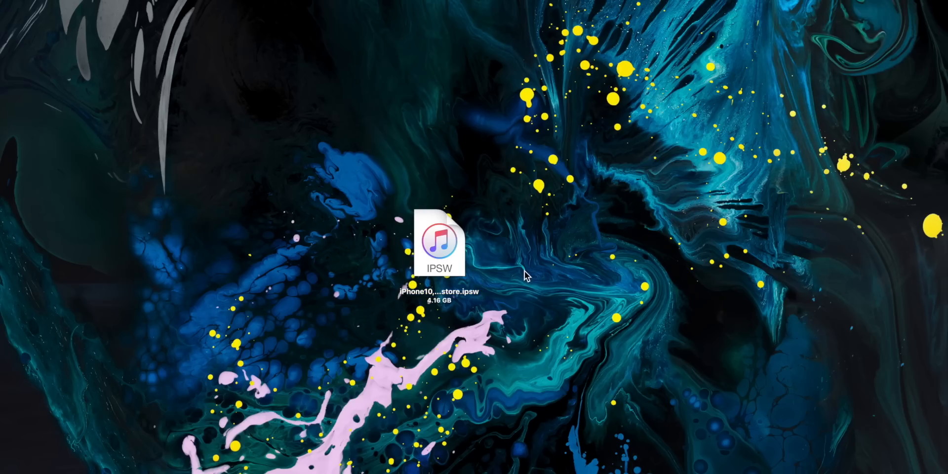
mouse_move(838, 423)
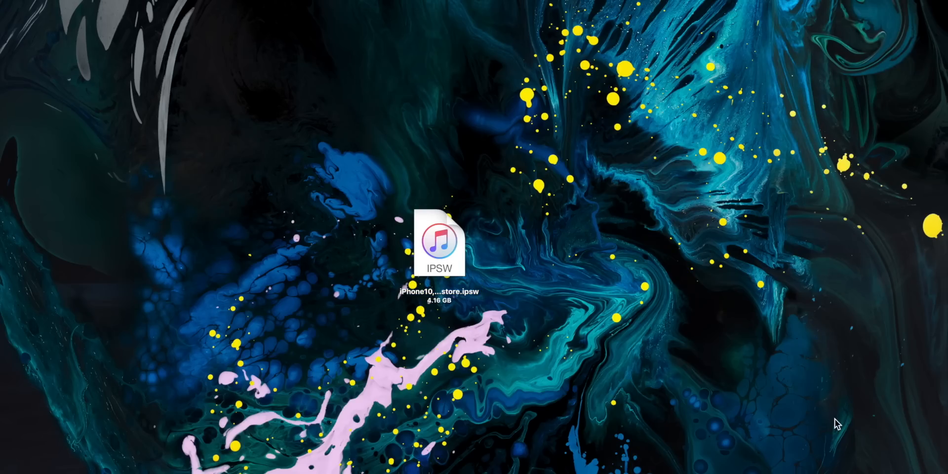
double_click(440, 239)
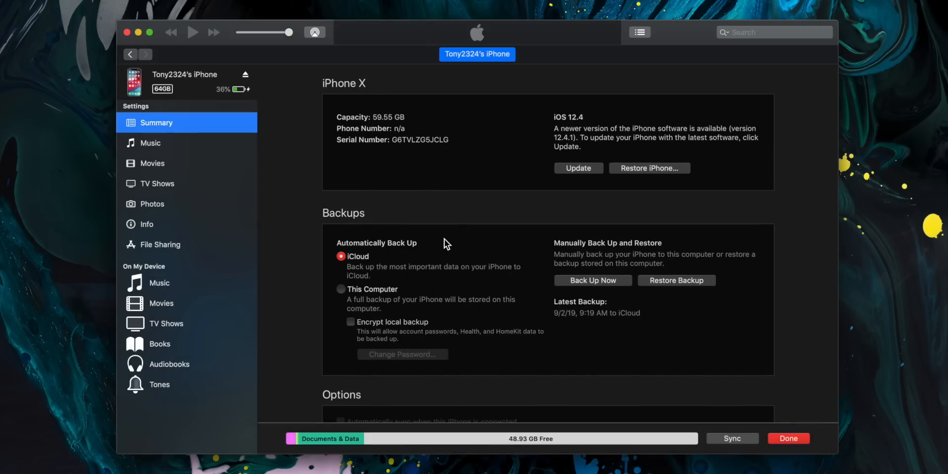
mouse_move(497, 231)
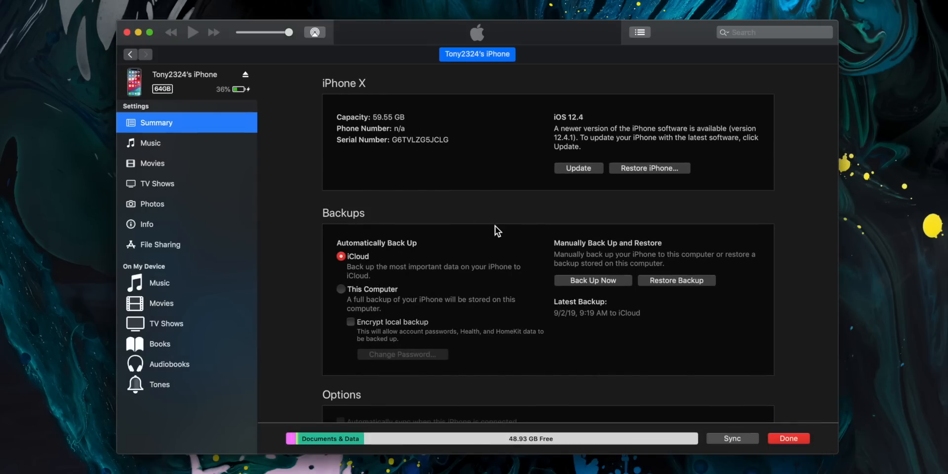
mouse_move(746, 3)
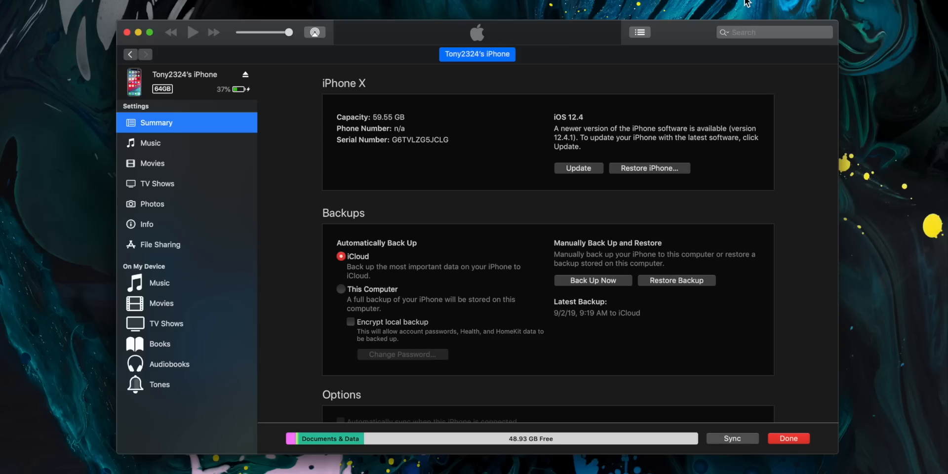
mouse_move(650, 168)
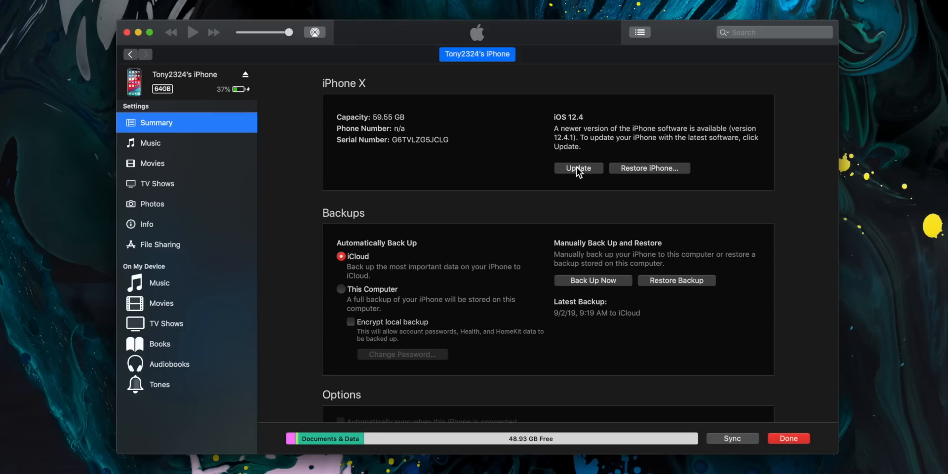
Step: Choose the downloaded .ipsw on the Desktop as the iPhone's update file via Option-Update
left_click(578, 167)
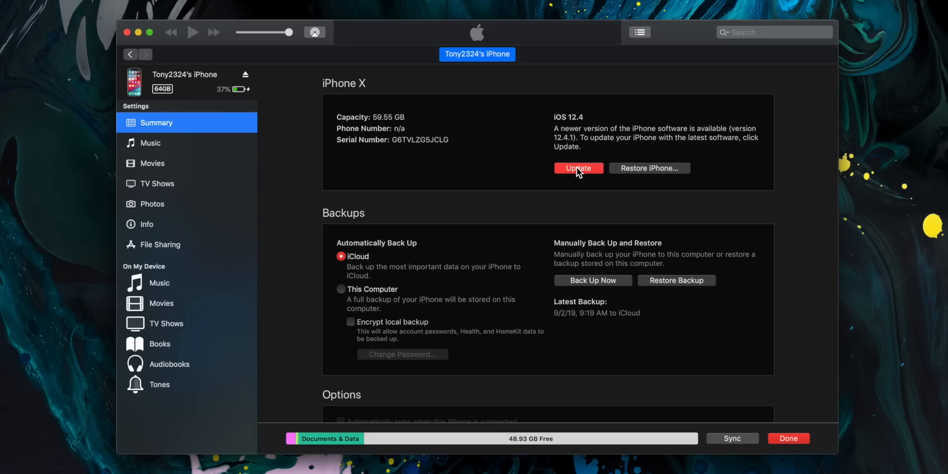
left_click(578, 167)
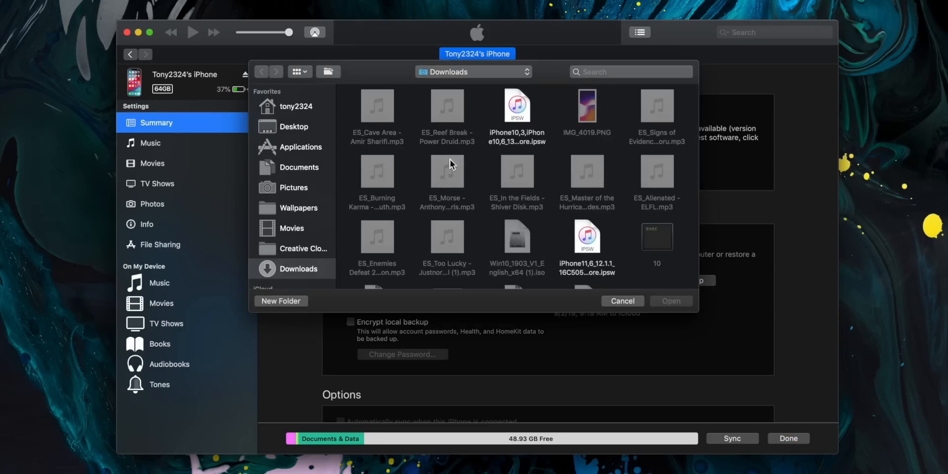
left_click(294, 127)
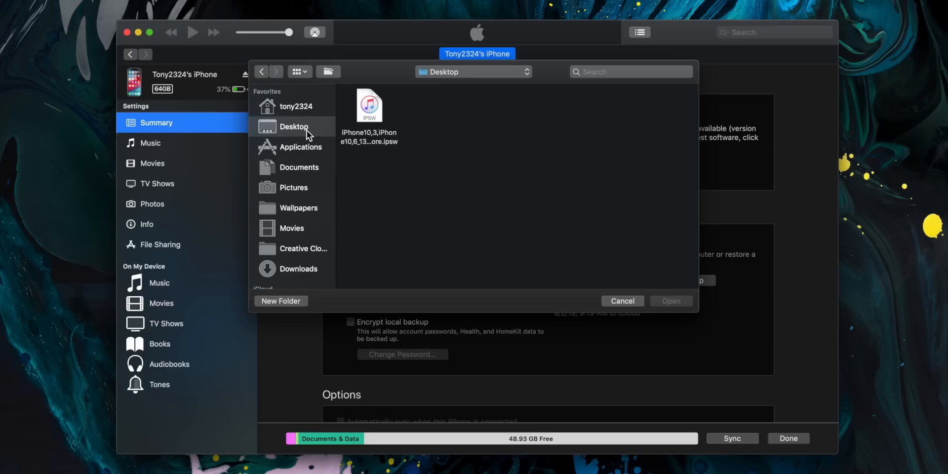
left_click(369, 109)
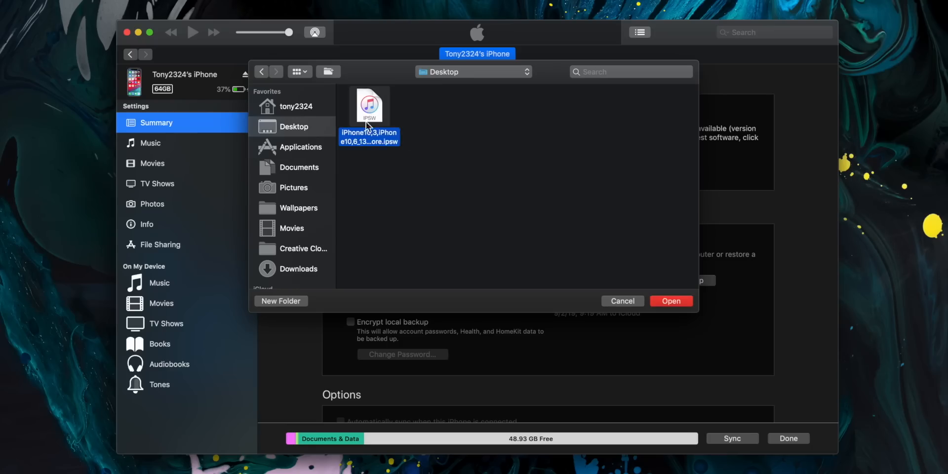
mouse_move(389, 123)
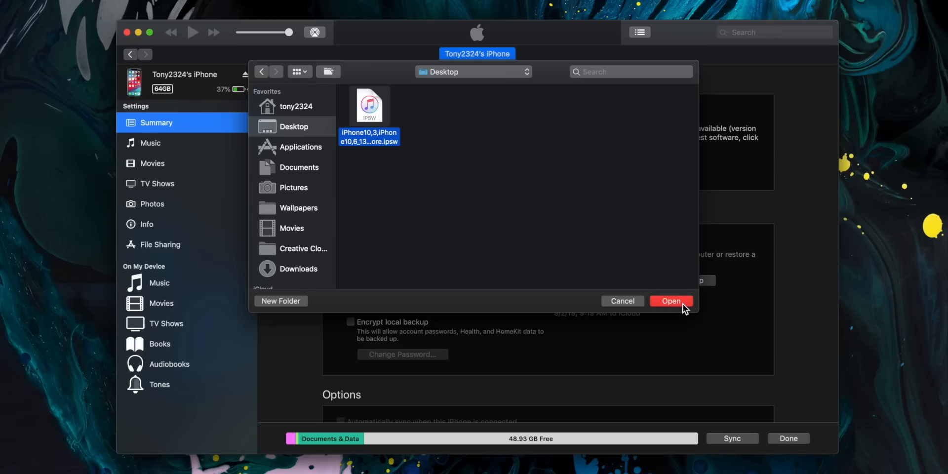
left_click(670, 301)
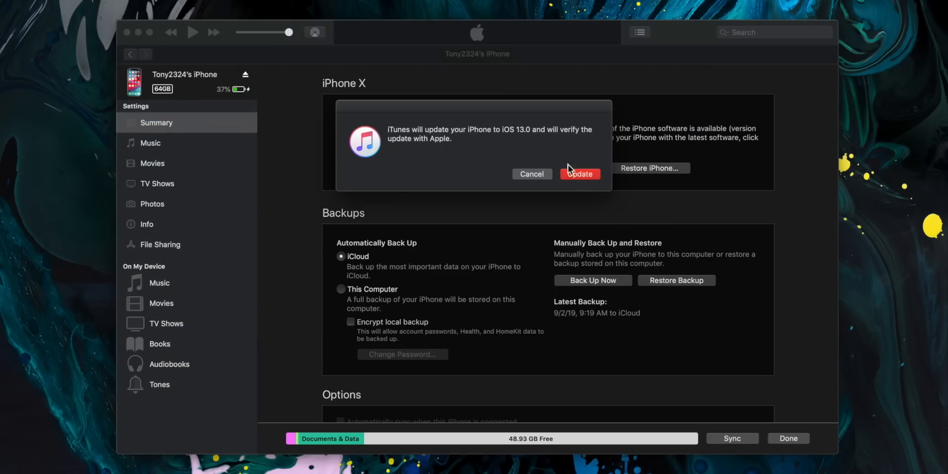
Step: Confirm the iOS 13.0 update, then open Wallpaper in the iPhone's Settings
left_click(578, 174)
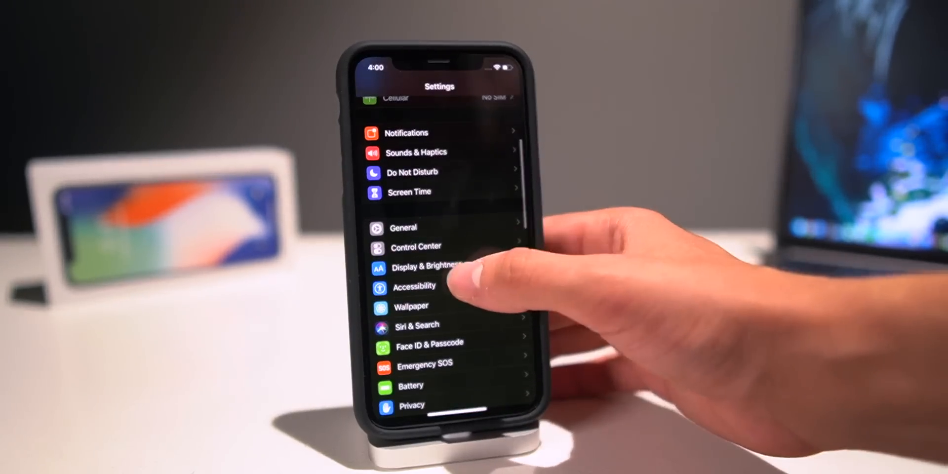
left_click(411, 306)
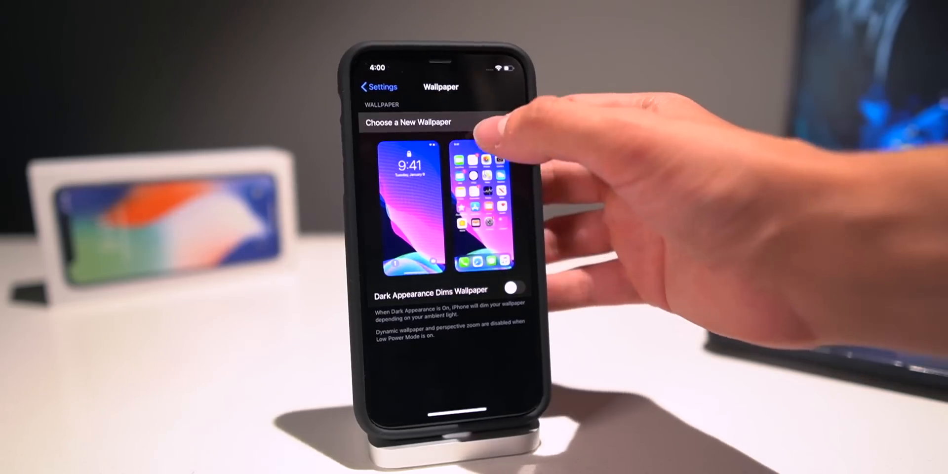